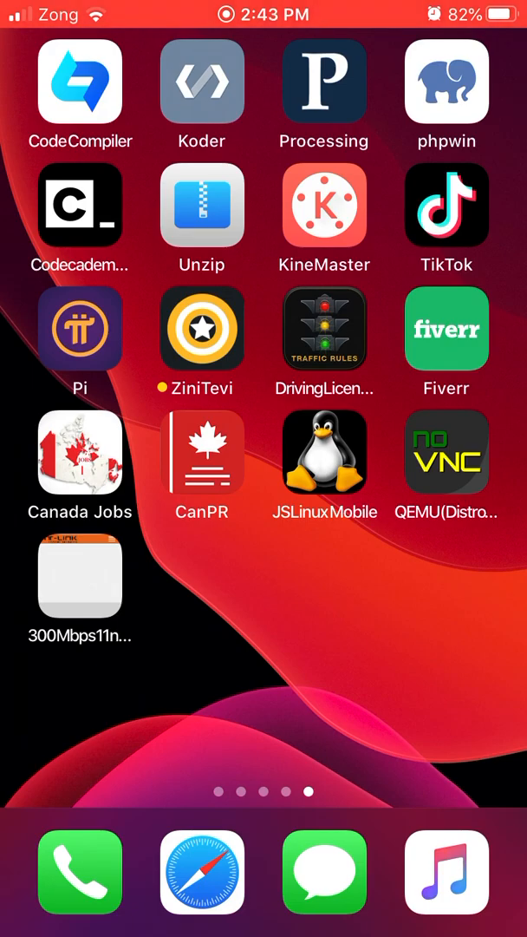
Launch Safari from the dock on the iOS Home Screen.
{"action": "left_click", "coordinate": [80, 577]}
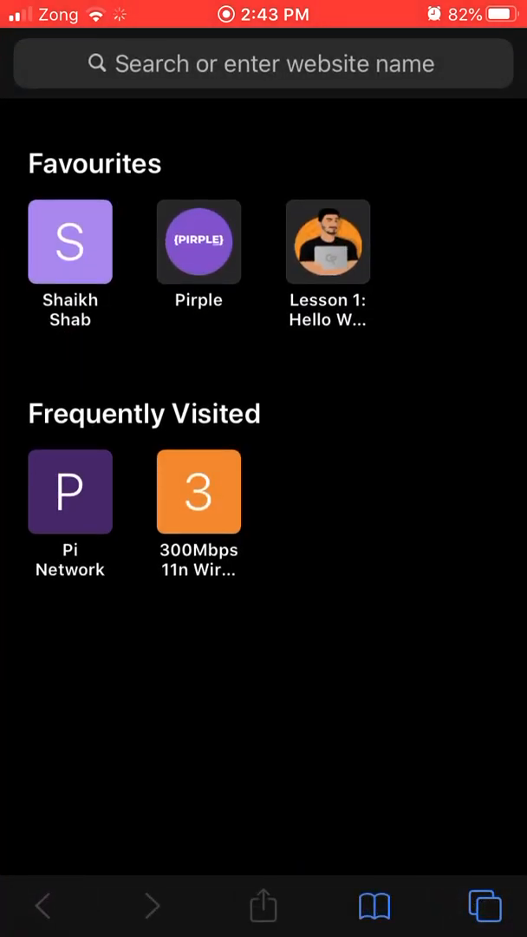
Search for "destrotest" in the address bar and open the distrotest.net suggestion.
{"action": "left_click", "coordinate": [265, 63]}
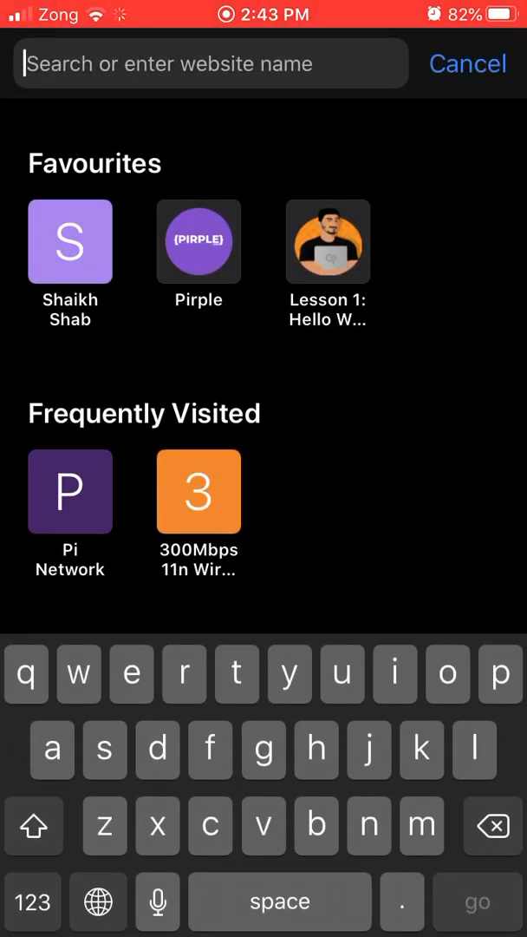
{"action": "type", "text": "destro"}
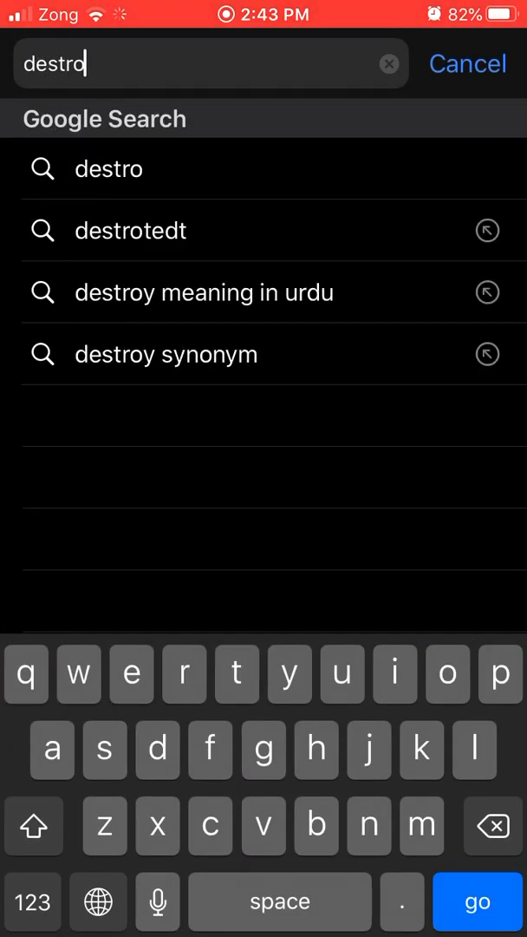
{"action": "type", "text": "test"}
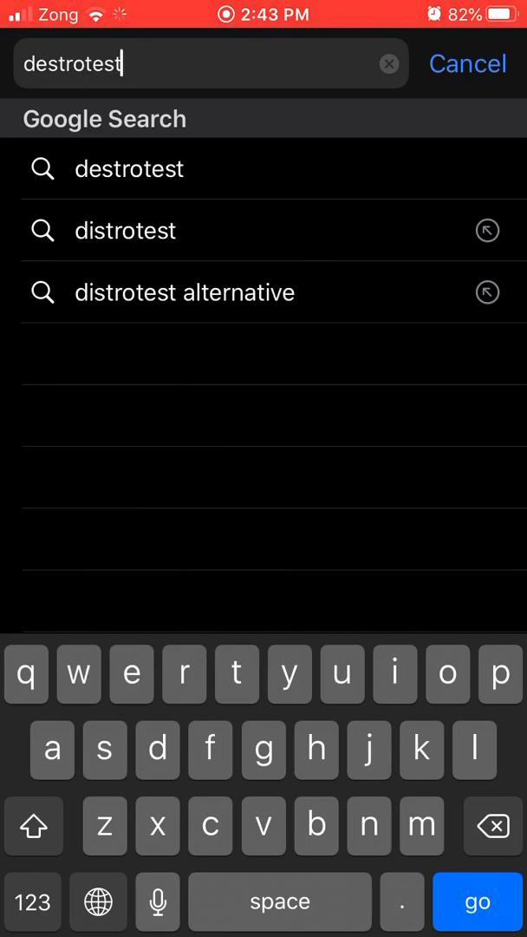
{"action": "left_click", "coordinate": [477, 901]}
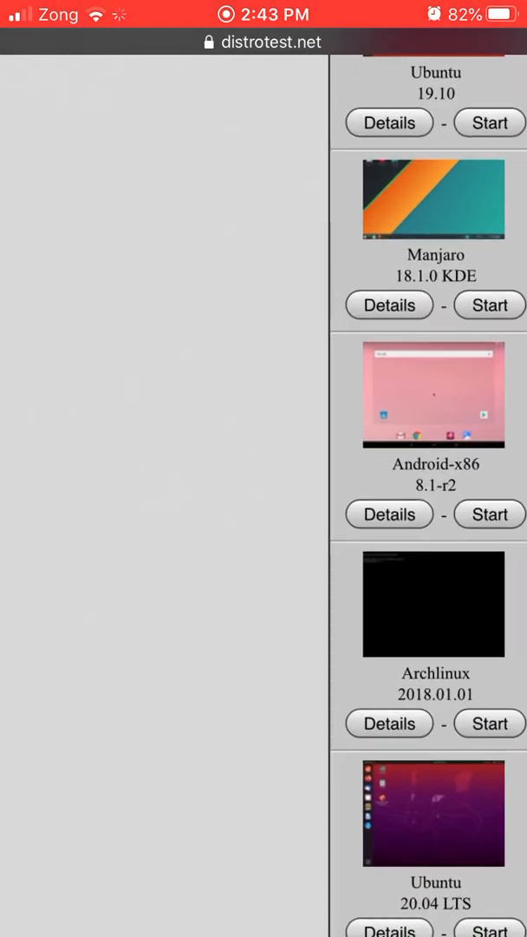
Scroll the DistroTest page to the running Android-x86 8.1-r2 system and its noVNC viewer.
{"action": "scroll", "scroll_direction": "down", "scroll_amount": 3}
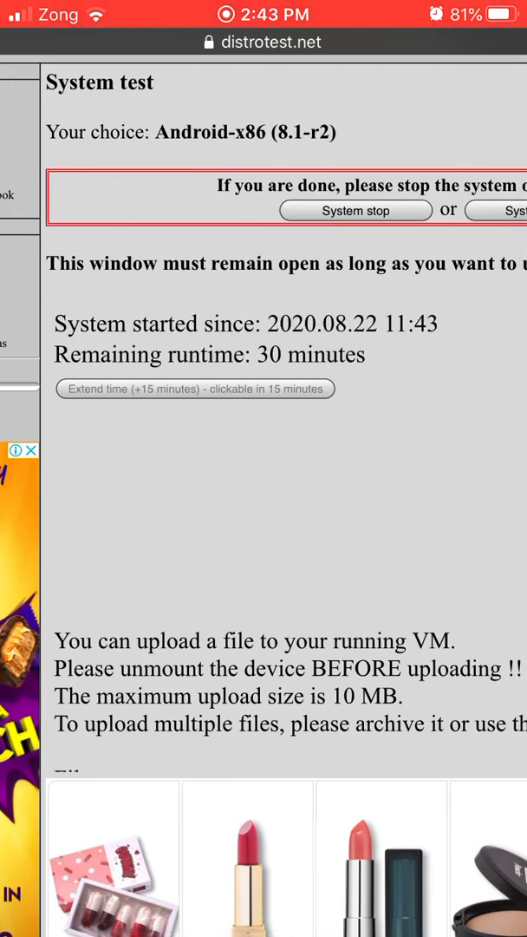
{"action": "scroll", "scroll_direction": "down", "scroll_amount": 3}
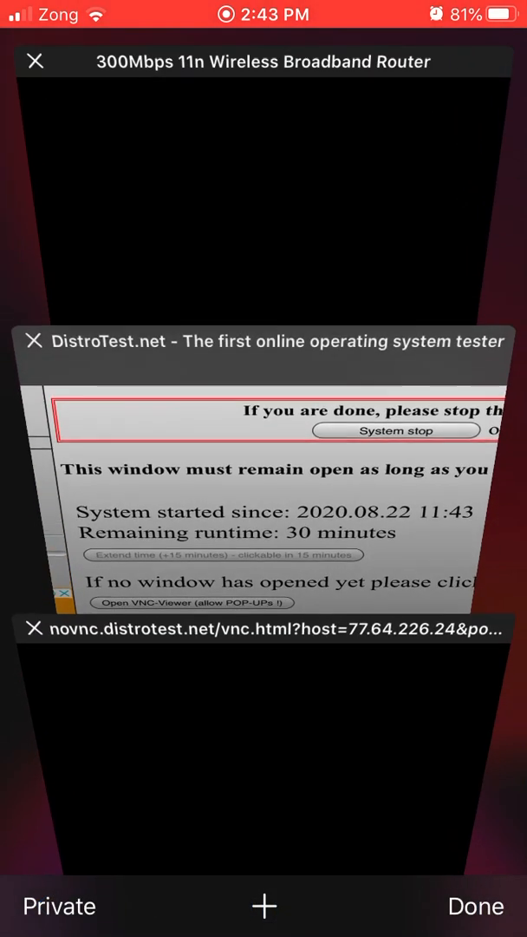
Switch to the noVNC viewer tab showing the Android-x86 desktop and app drawer.
{"action": "left_click", "coordinate": [263, 629]}
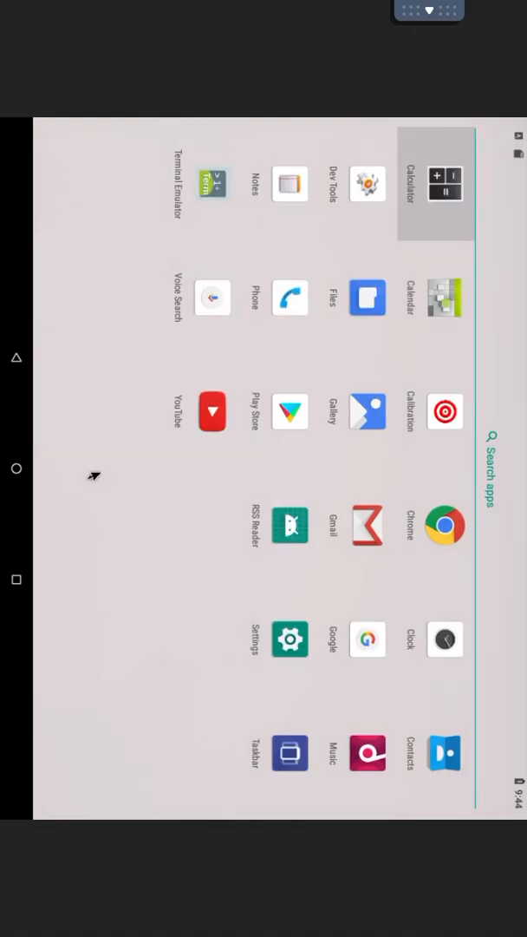
Open Android Settings and scroll its list down to Accessibility.
{"action": "left_click", "coordinate": [290, 639]}
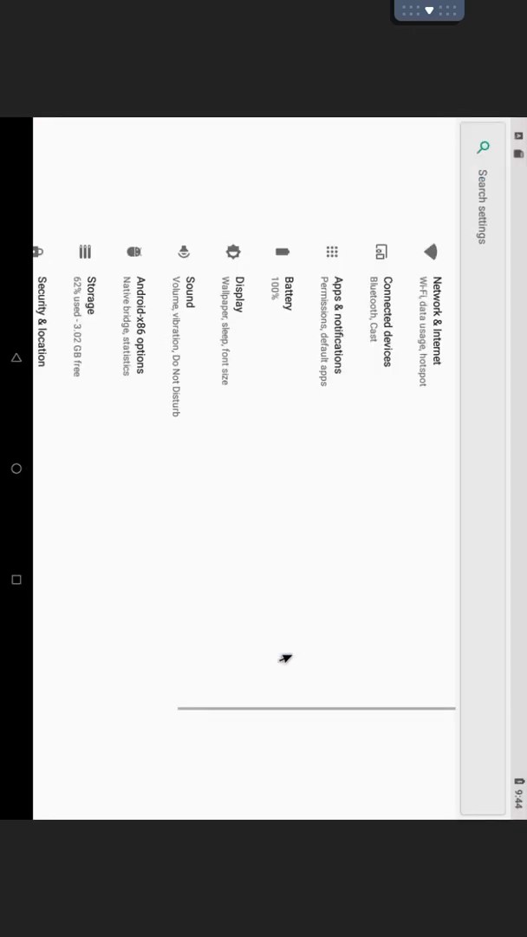
{"action": "scroll", "scroll_direction": "down", "scroll_amount": 3}
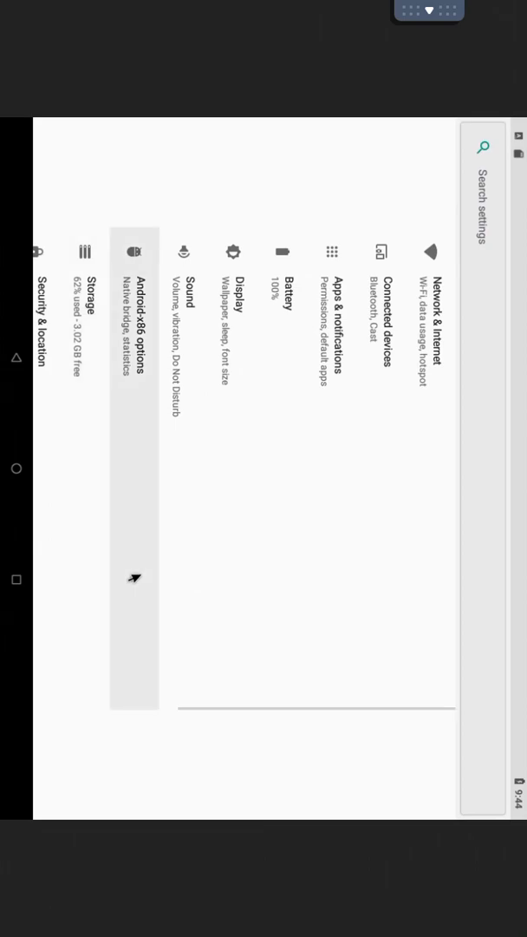
{"action": "scroll", "scroll_direction": "down", "scroll_amount": 3}
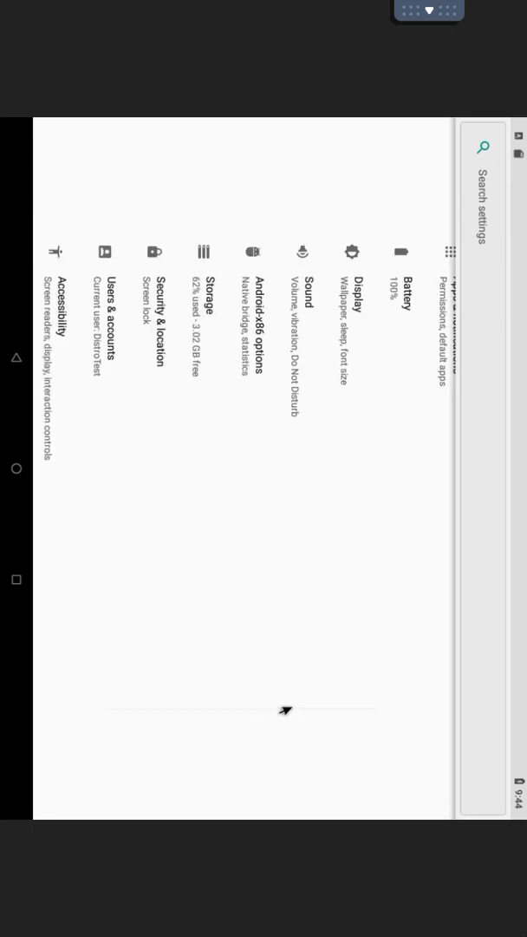
{"action": "mouse_move", "coordinate": [8, 372]}
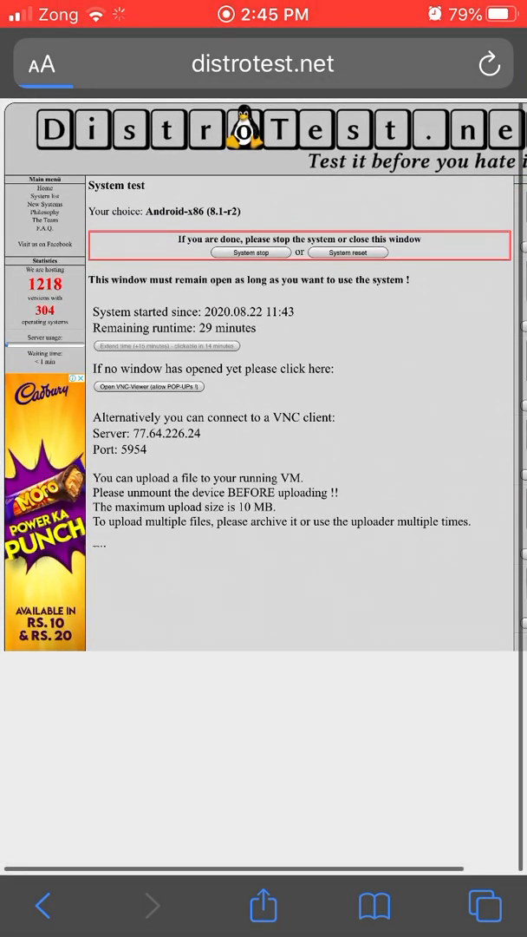
Stop the Android-x86 test system and show all open Safari tabs.
{"action": "left_click", "coordinate": [251, 252]}
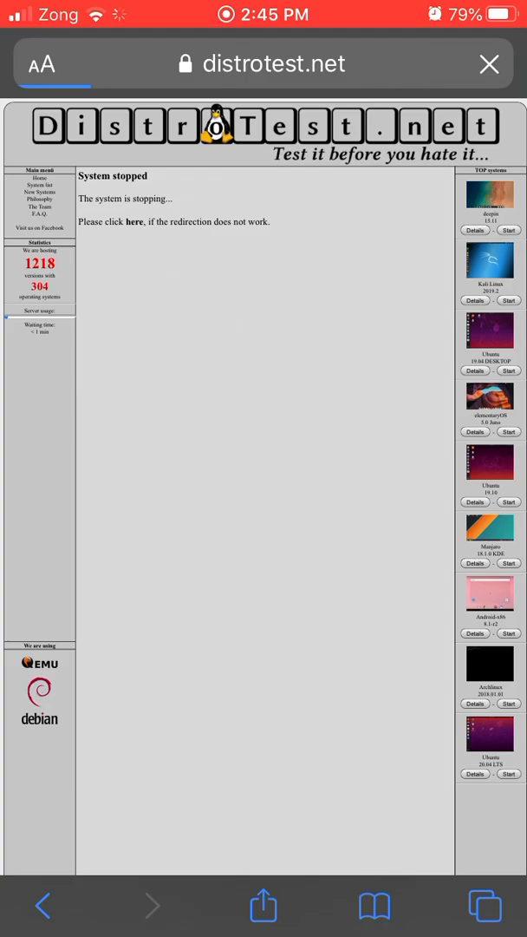
{"action": "left_click", "coordinate": [490, 905]}
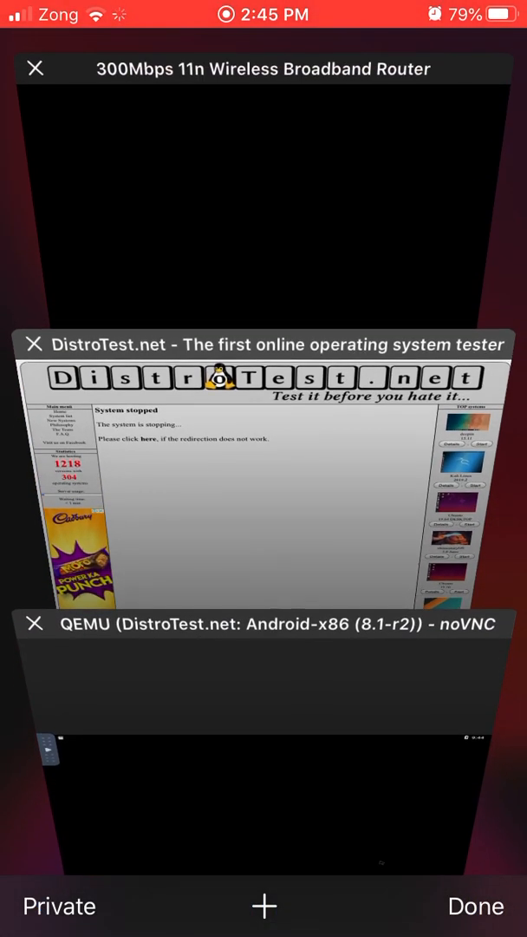